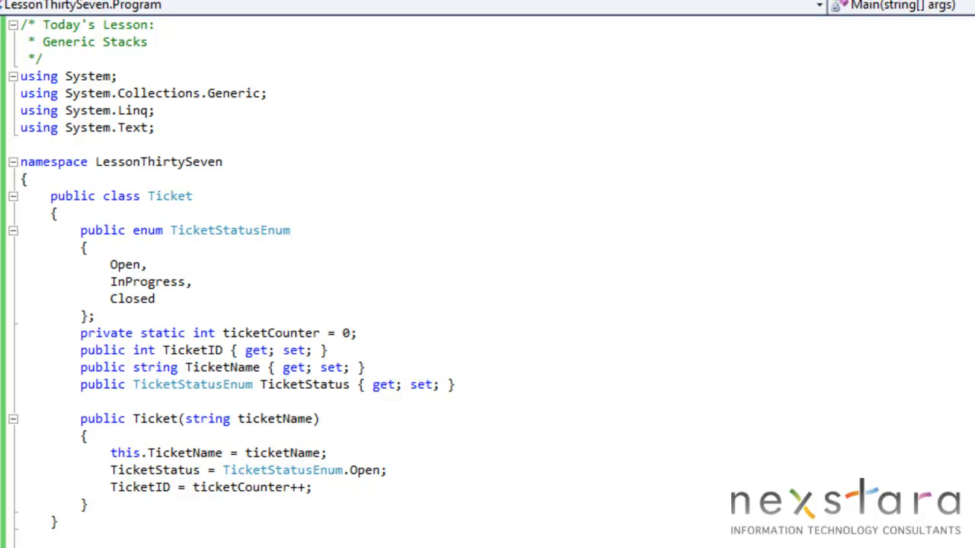
scroll("down", 3)
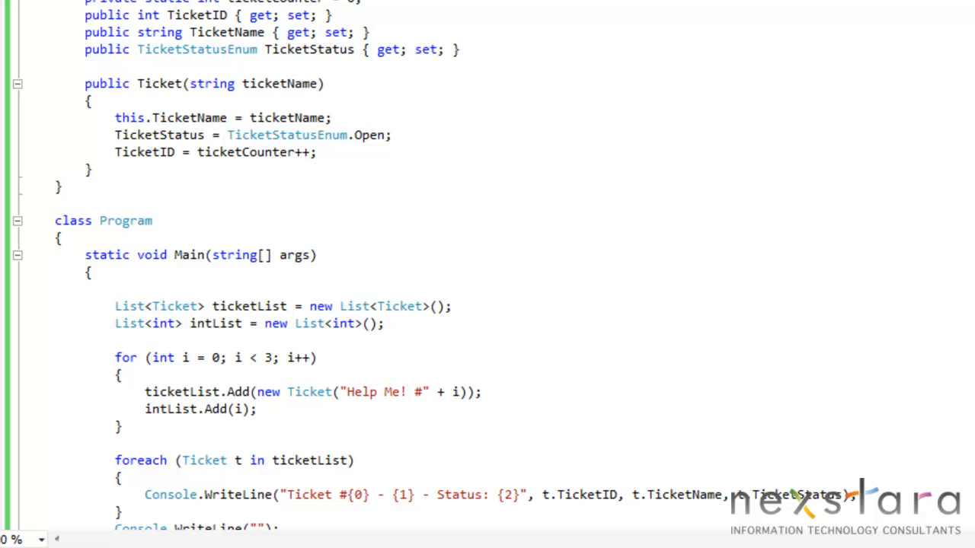
scroll("down", 3)
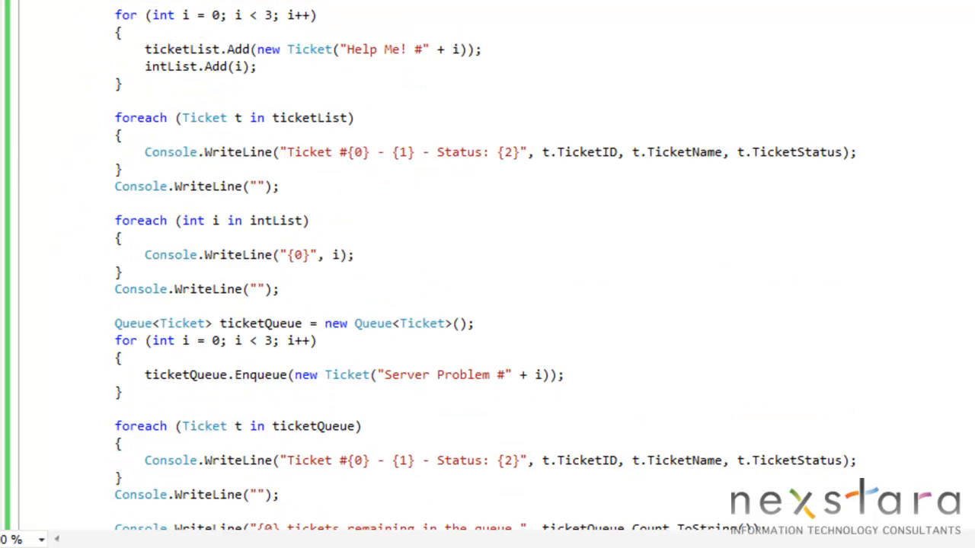
scroll("down", 3)
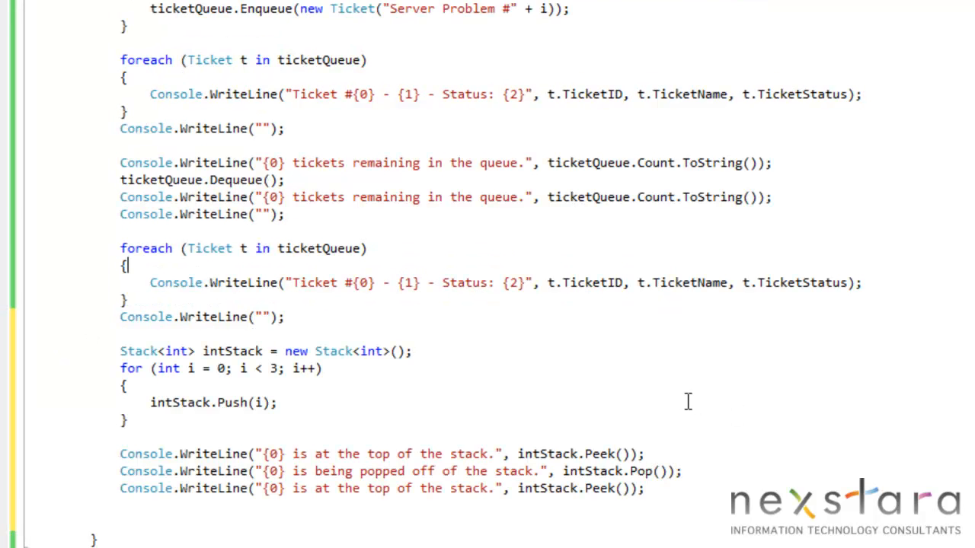
mouse_move(220, 351)
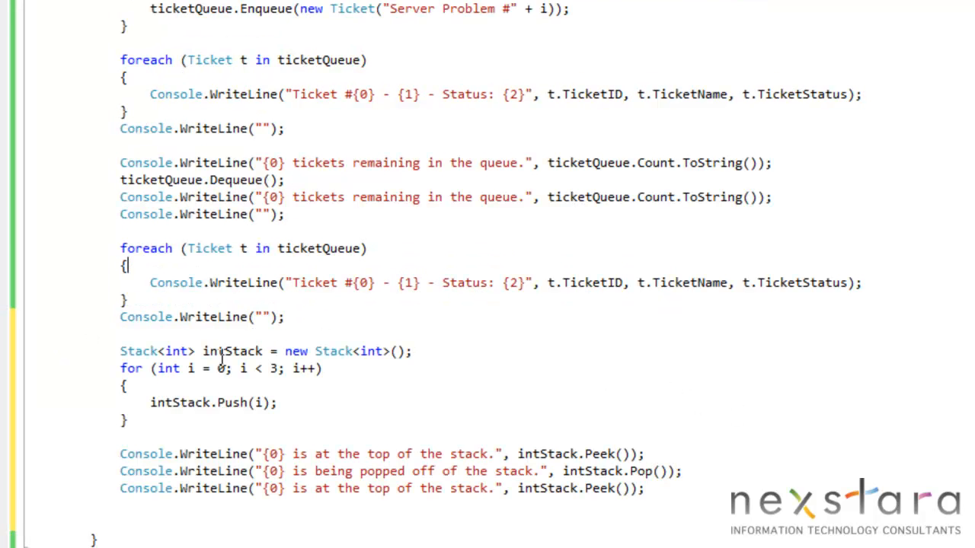
left_click_drag(119, 351, 323, 367)
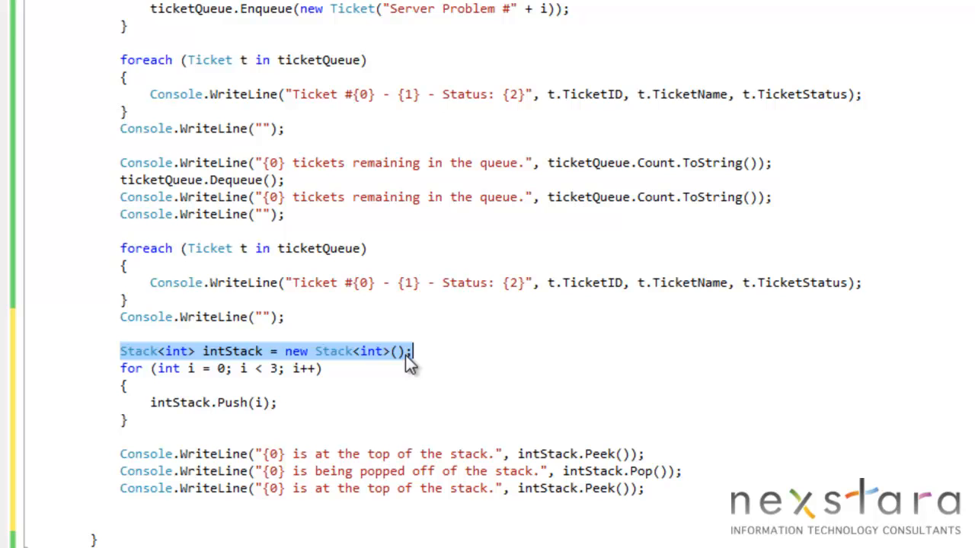
left_click_drag(411, 350, 323, 368)
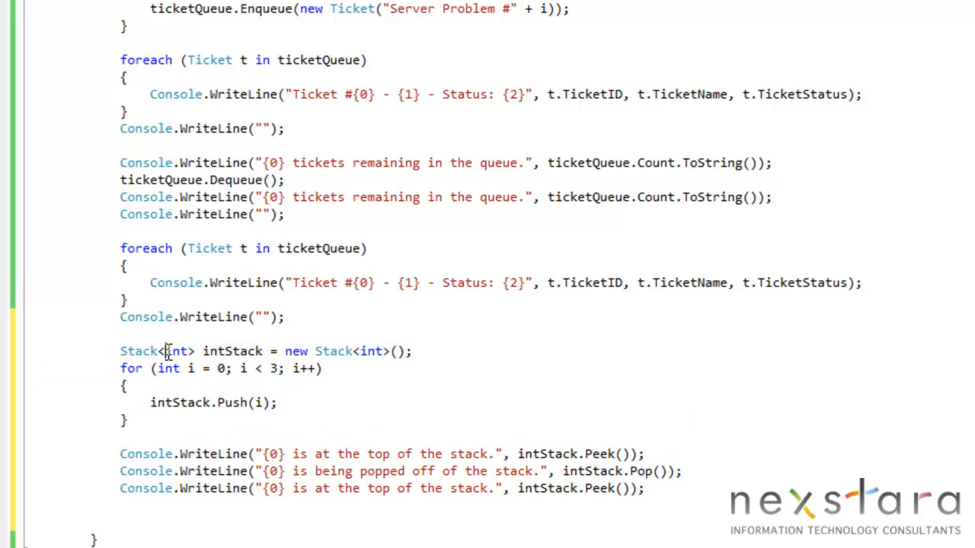
double_click(139, 352)
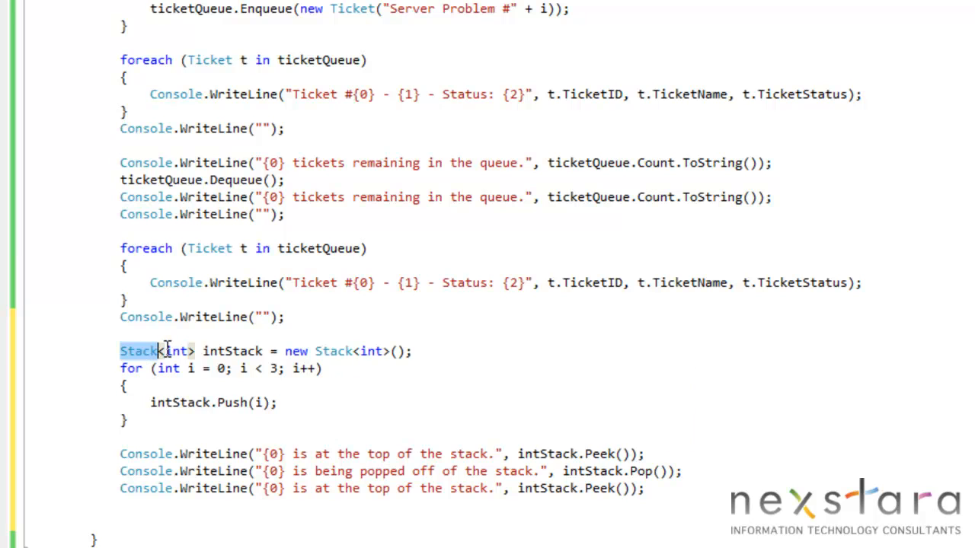
left_click(418, 350)
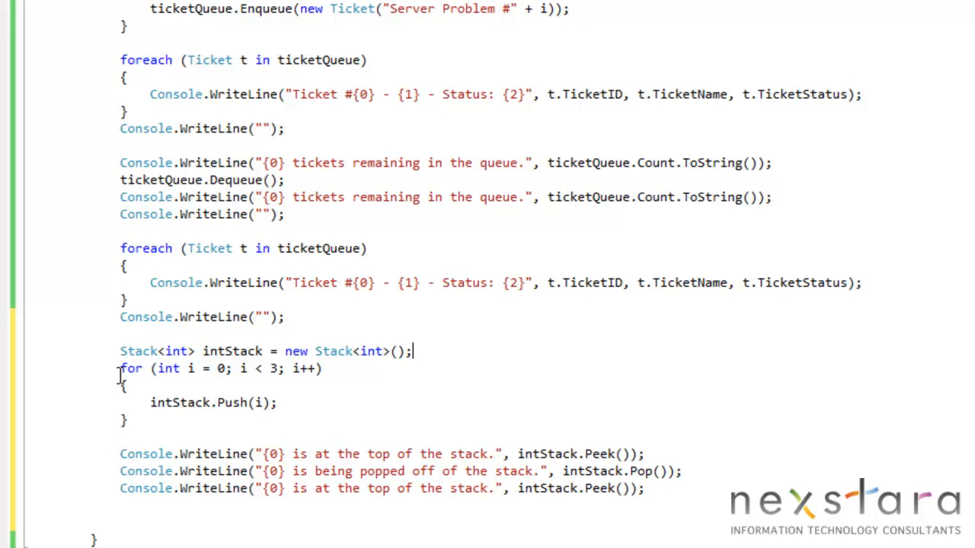
left_click_drag(119, 369, 130, 420)
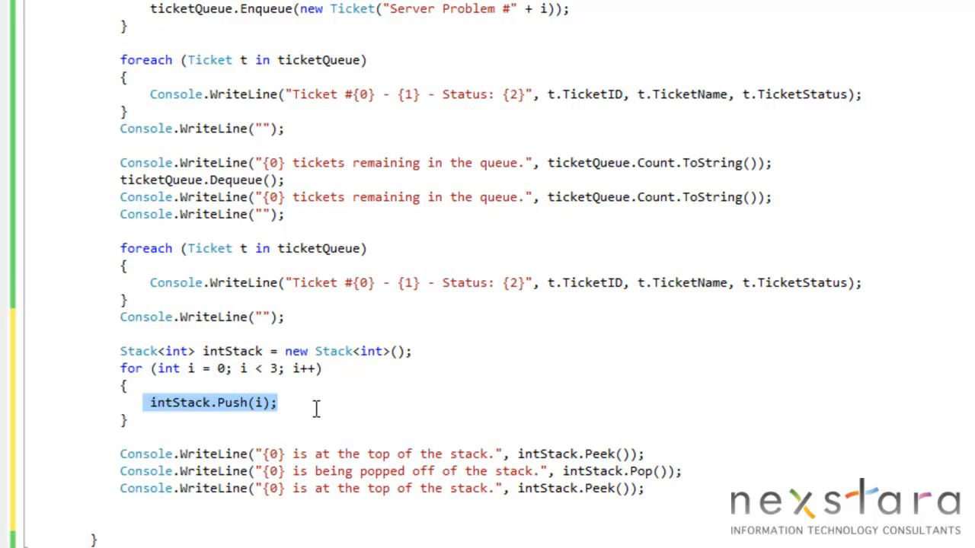
left_click(380, 454)
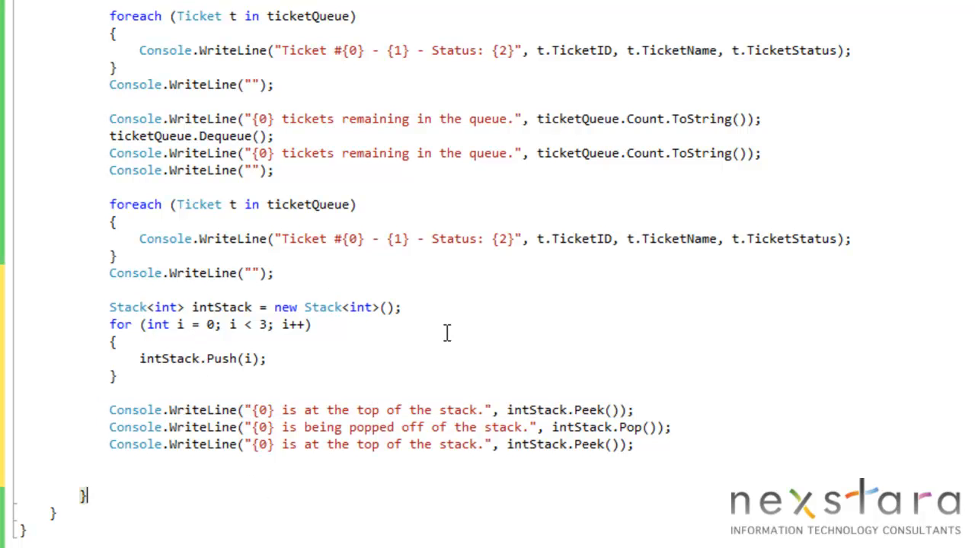
mouse_move(426, 304)
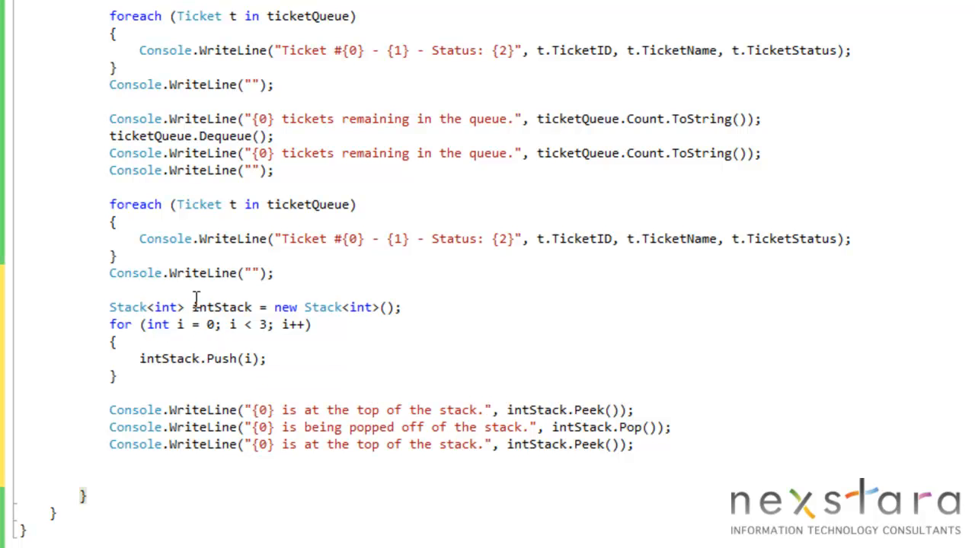
mouse_move(302, 361)
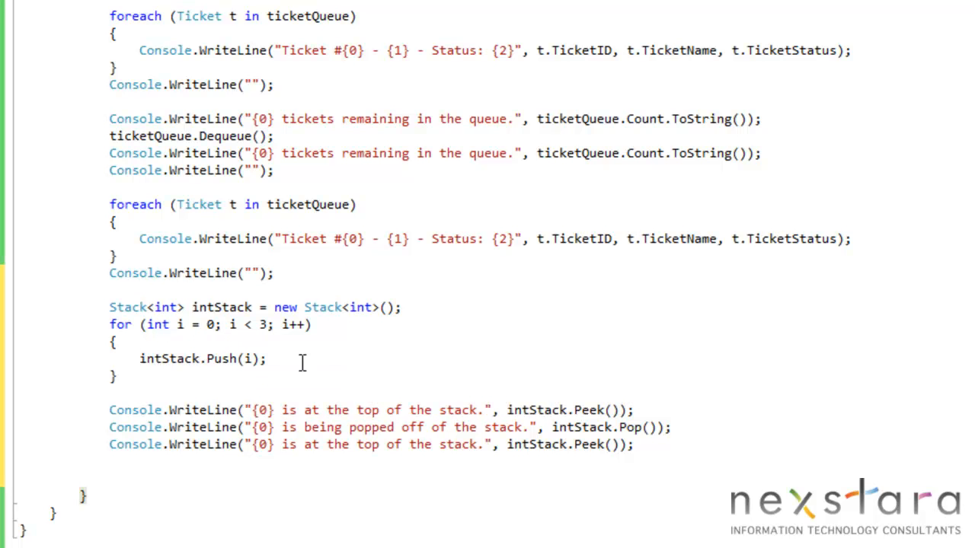
mouse_move(195, 409)
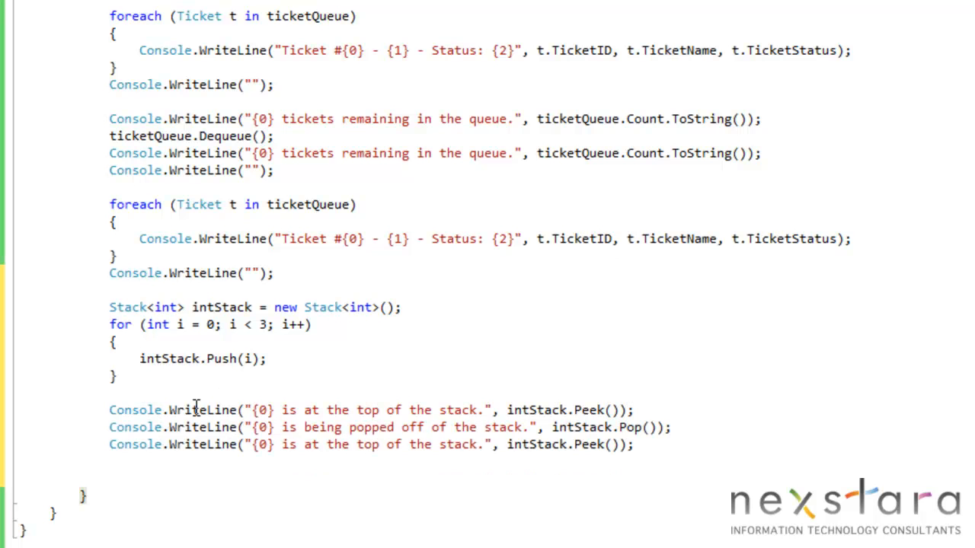
mouse_move(533, 410)
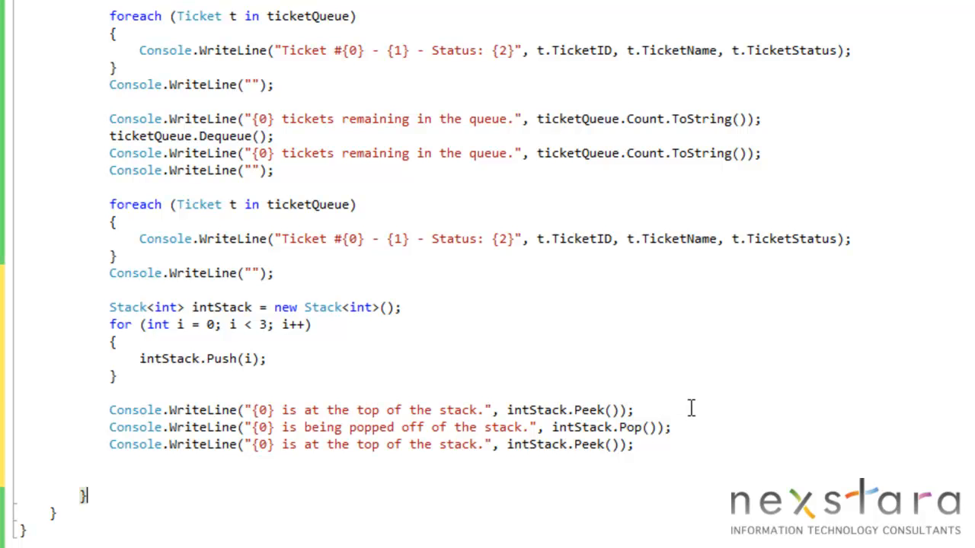
mouse_move(207, 427)
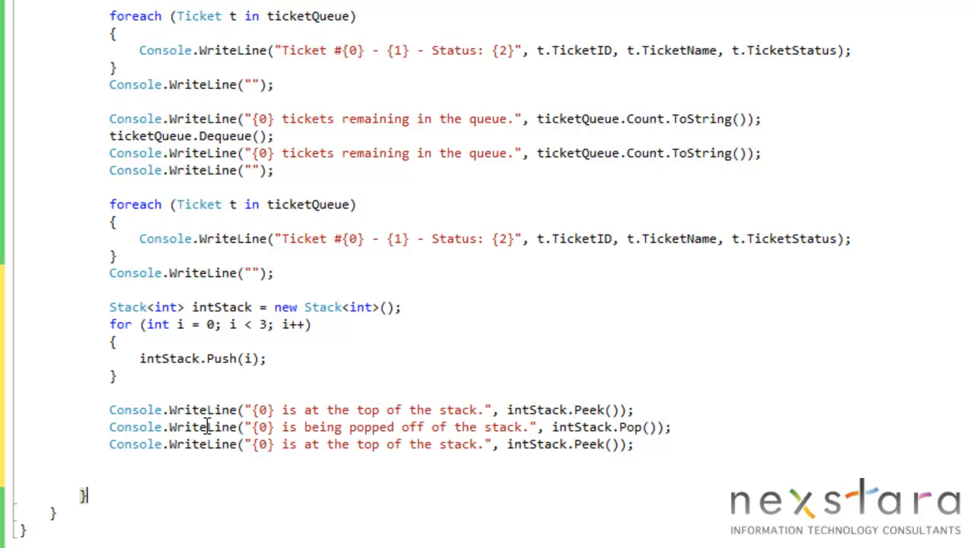
mouse_move(416, 426)
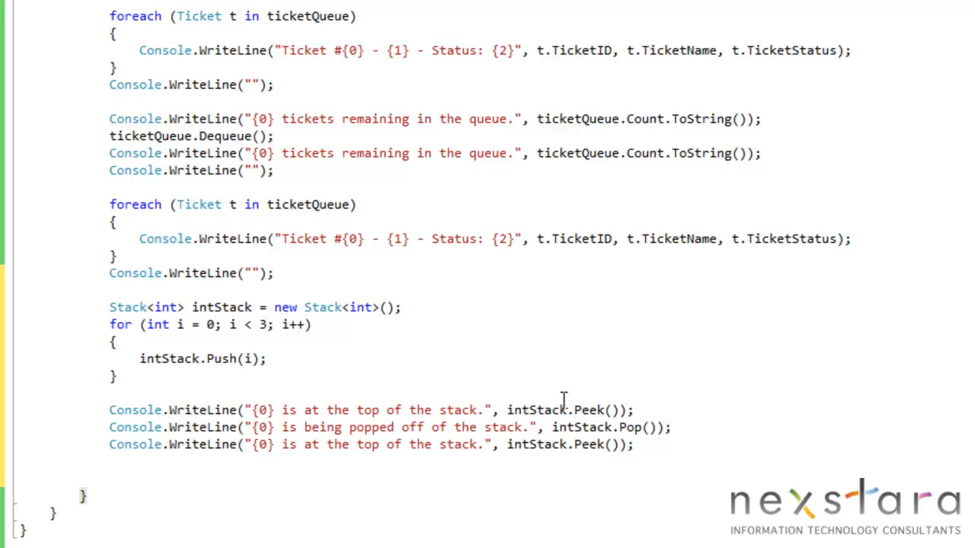
mouse_move(402, 427)
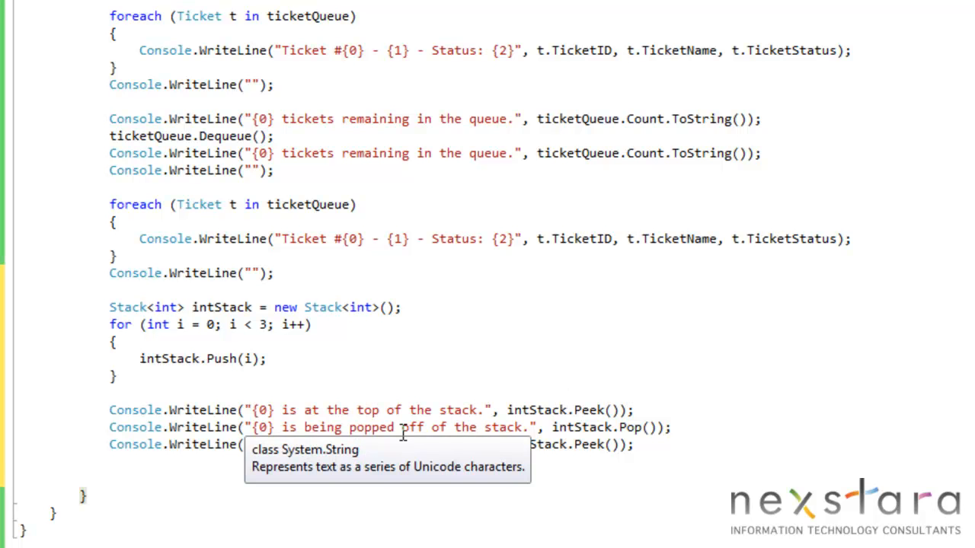
mouse_move(686, 410)
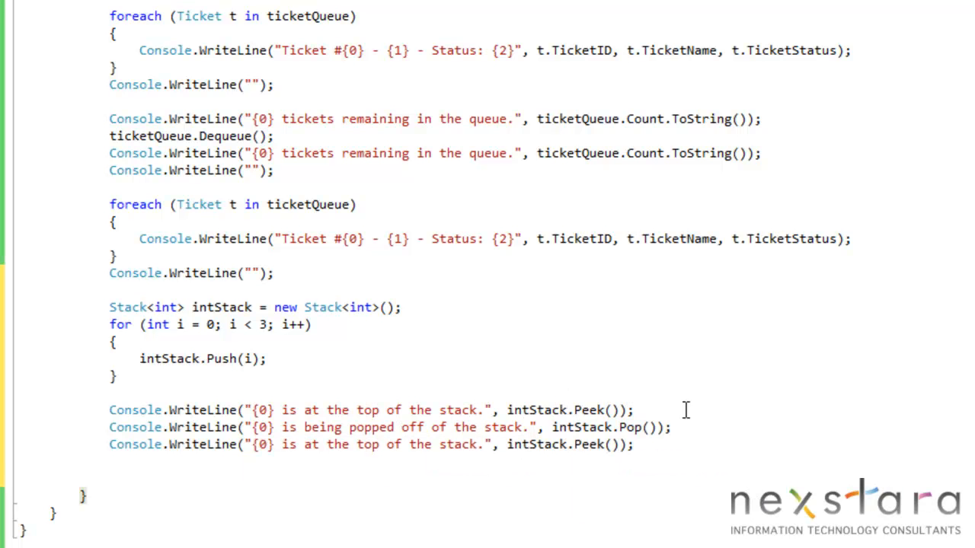
mouse_move(329, 445)
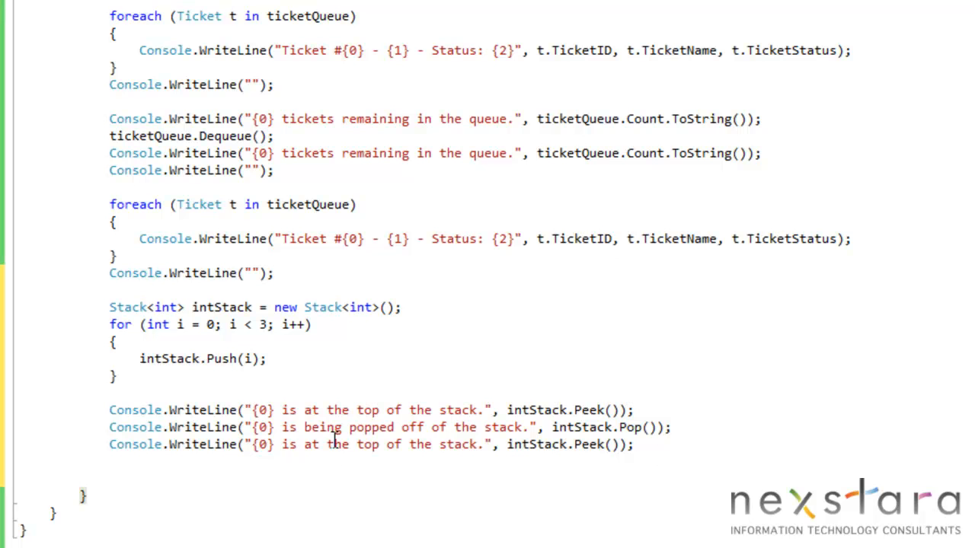
mouse_move(723, 463)
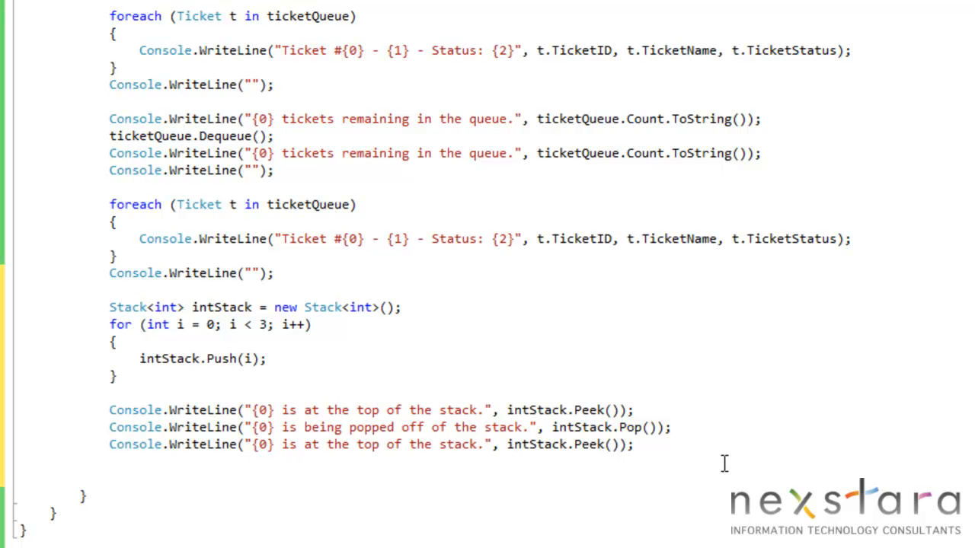